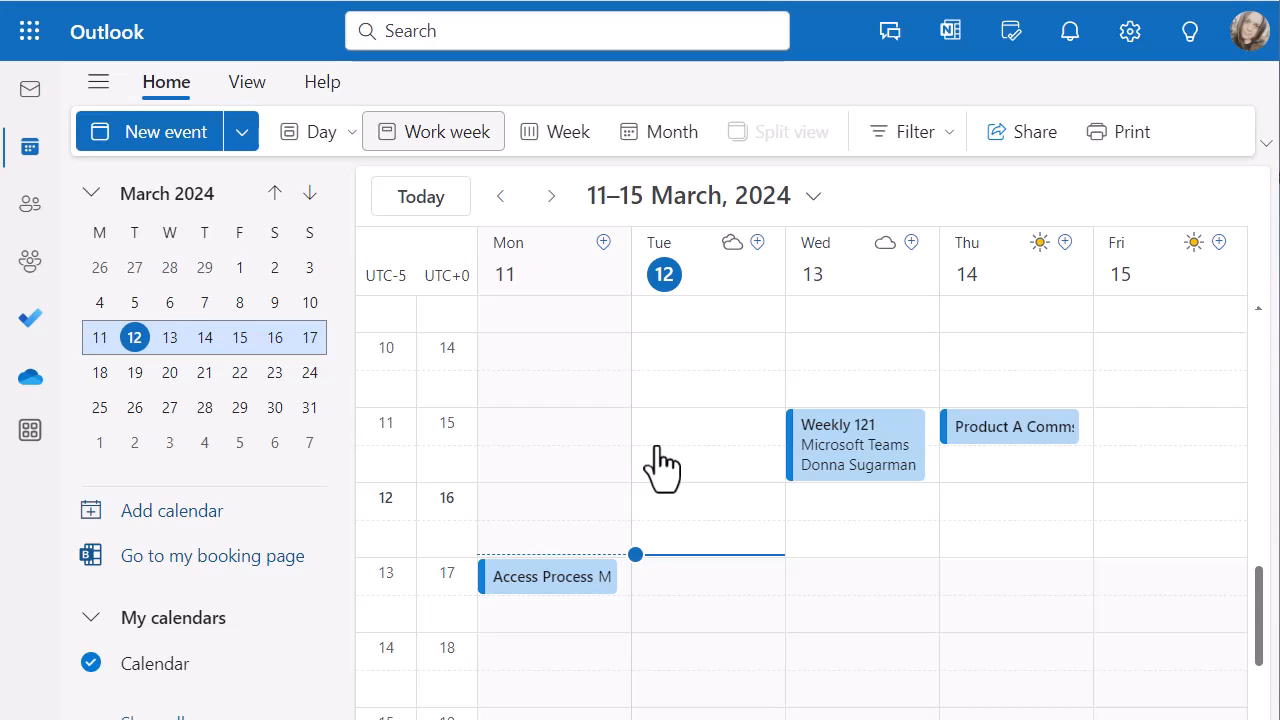
pyautogui.moveTo(846, 534)
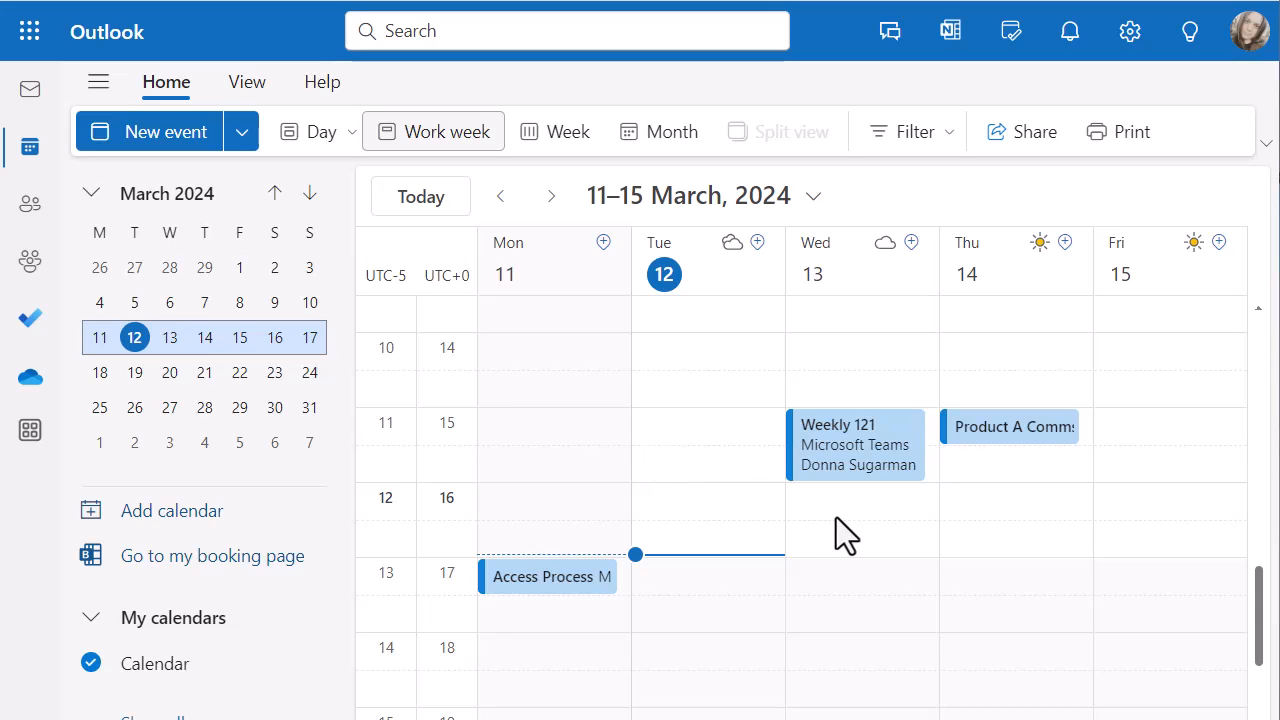
# Start a new event in the 16:00 slot on Wednesday 13 March.
pyautogui.click(855, 500)
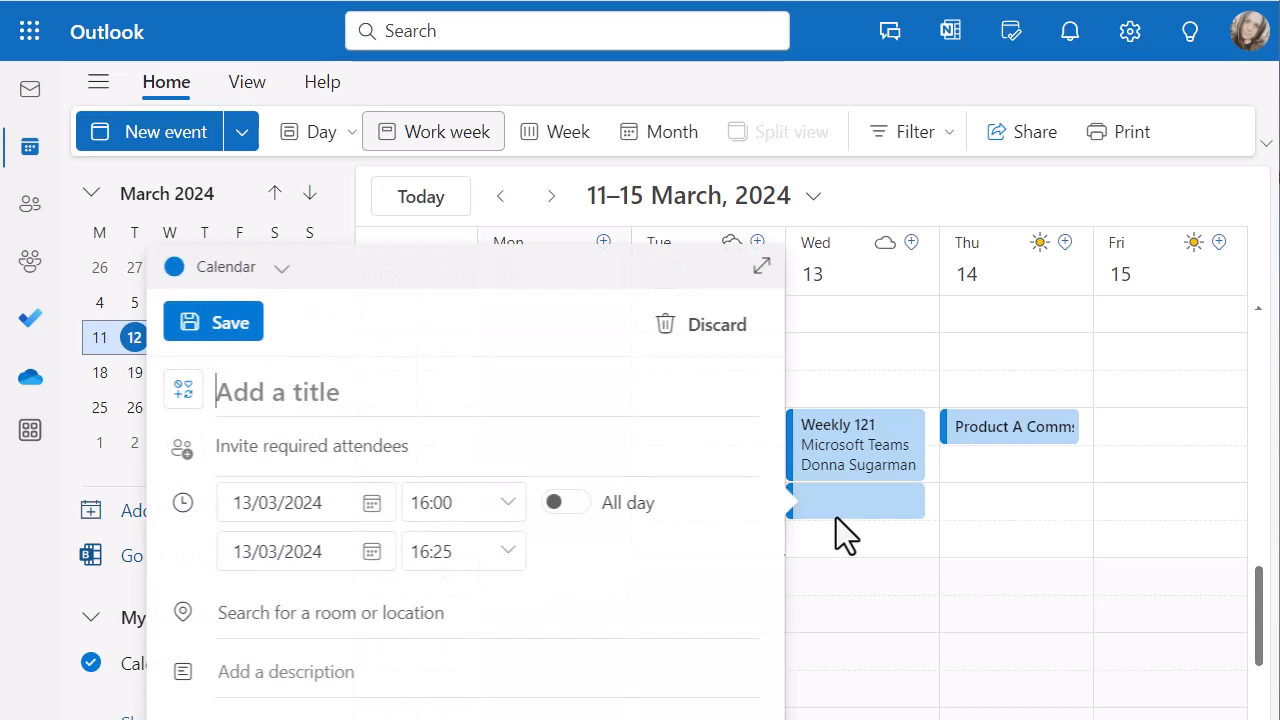
# Expand the draft to the full editor and show Response options, leaving responses unrequested.
pyautogui.click(762, 265)
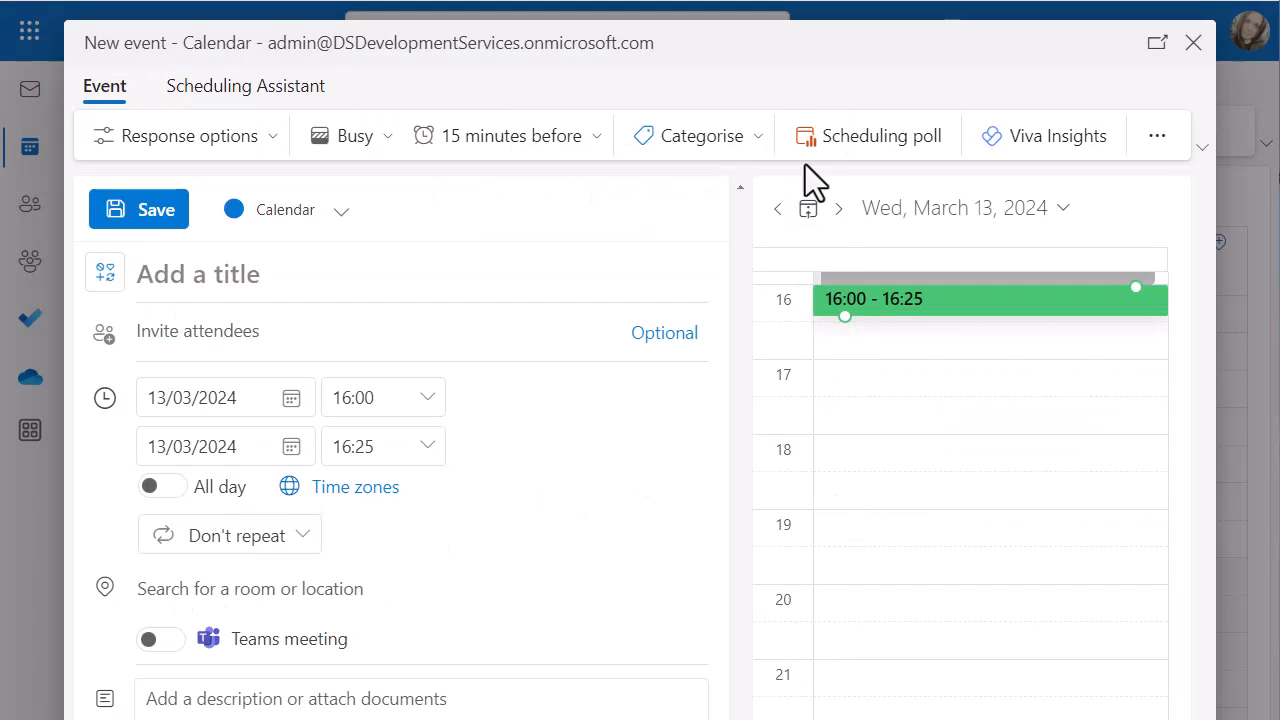
pyautogui.moveTo(775, 62)
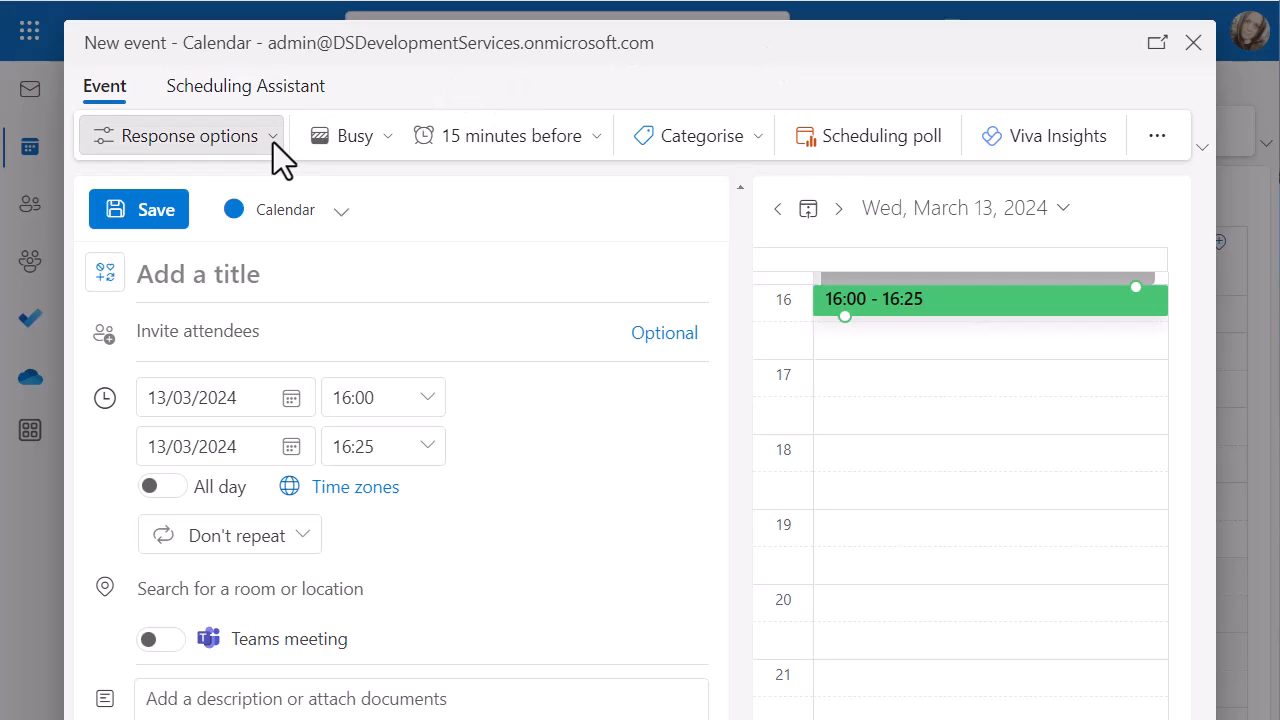
pyautogui.click(182, 135)
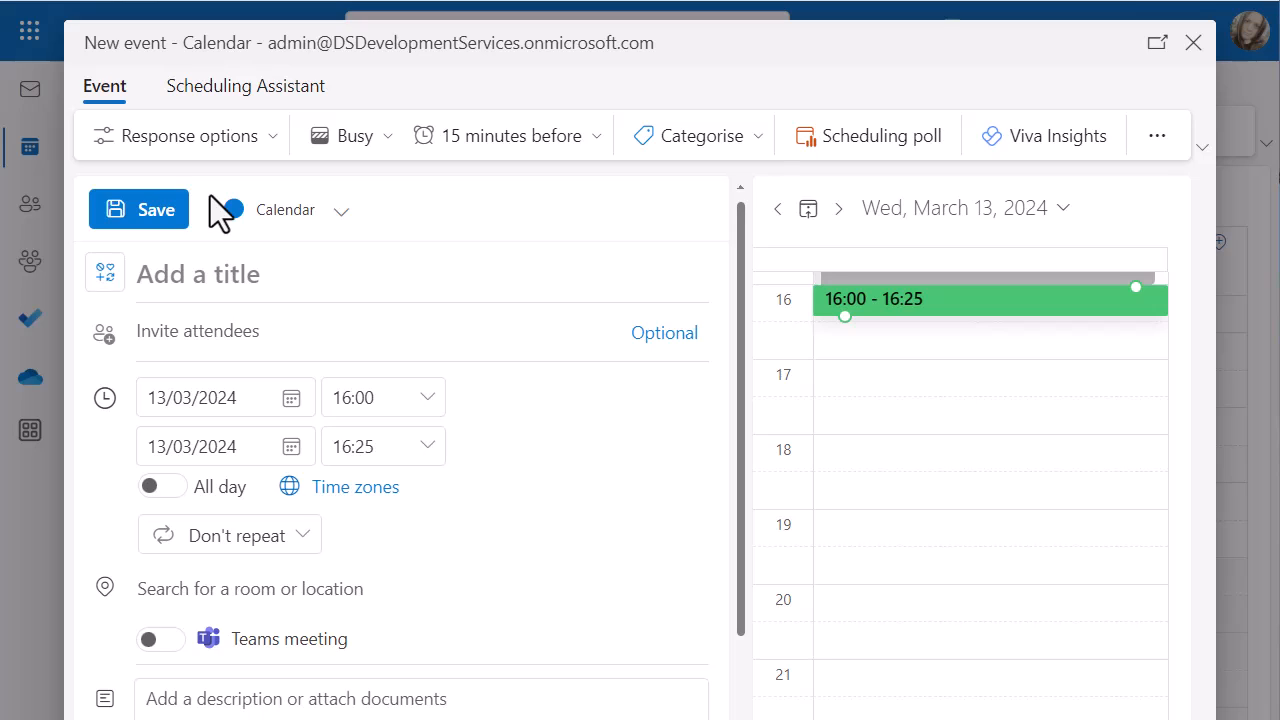
pyautogui.click(183, 135)
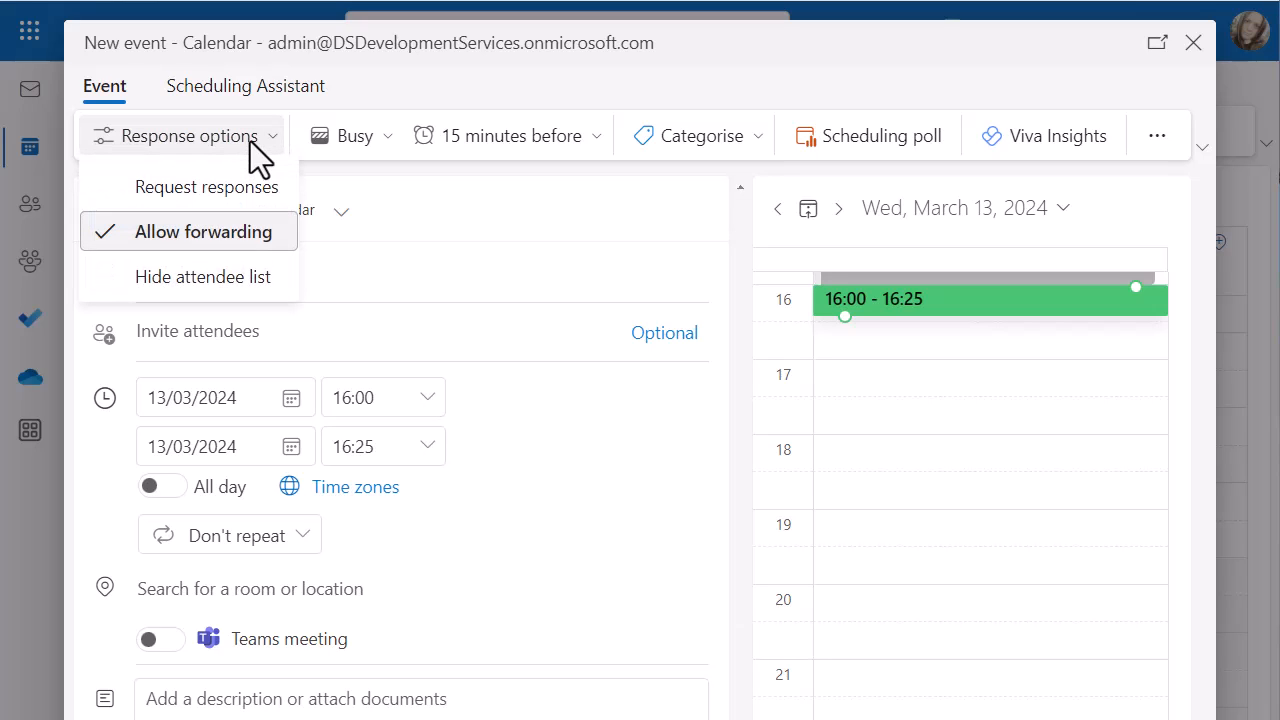